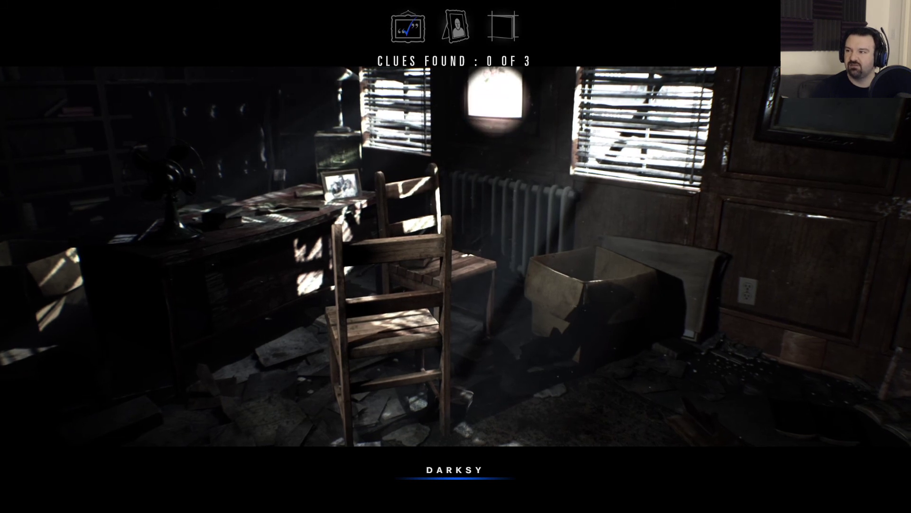
Select the framed photo on the office desk as a clue with the flashlight
click(343, 192)
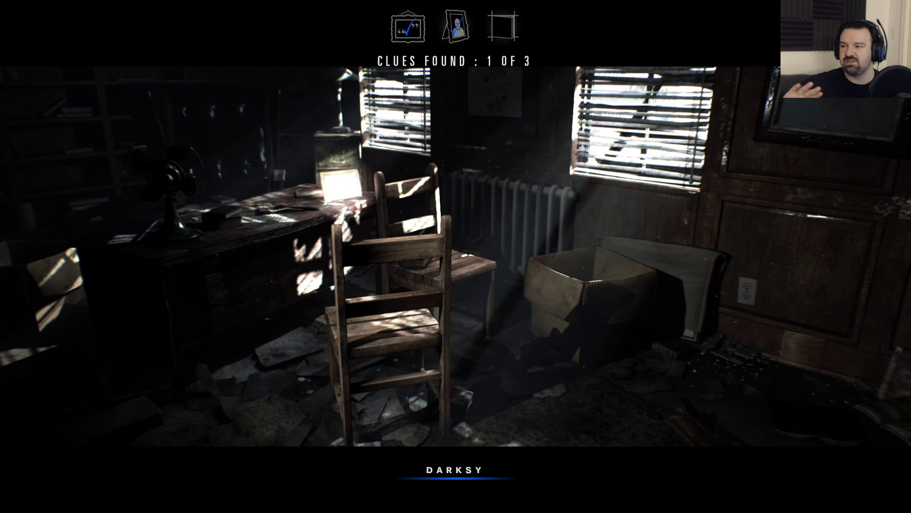
click(344, 187)
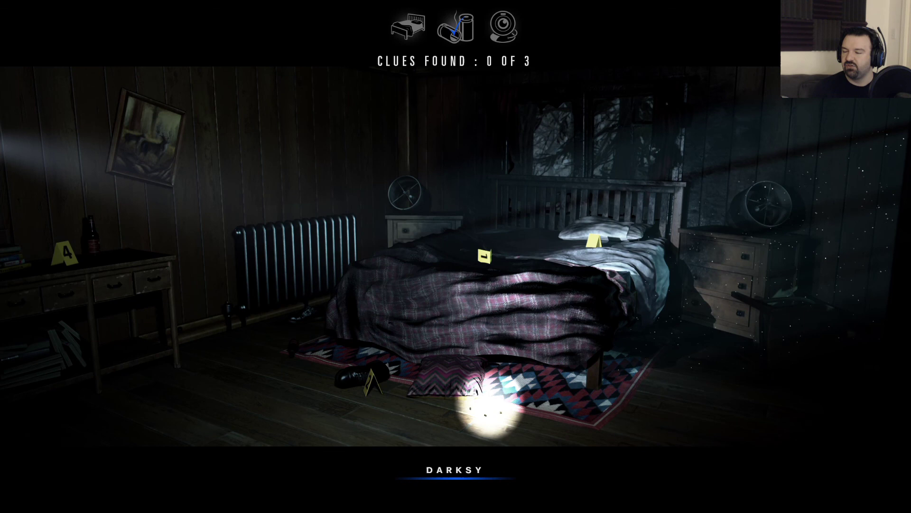
Inspect the bedroom floor beside the shoe near the bed for a clue
click(489, 404)
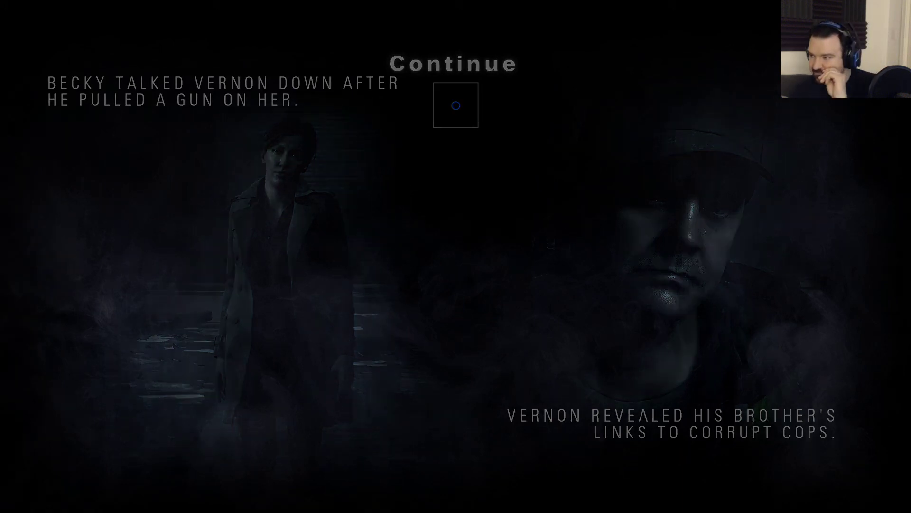
Continue past the Becky and Vernon recap to the Part 3 title card
click(455, 106)
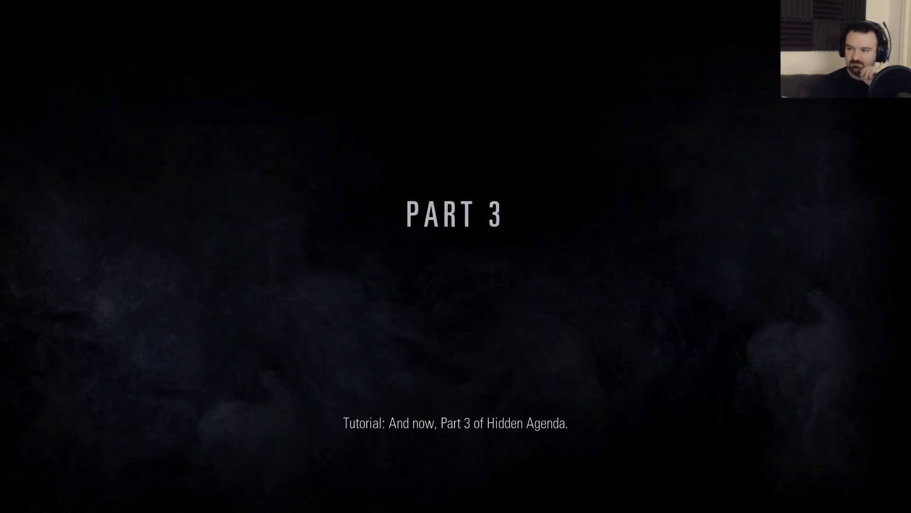